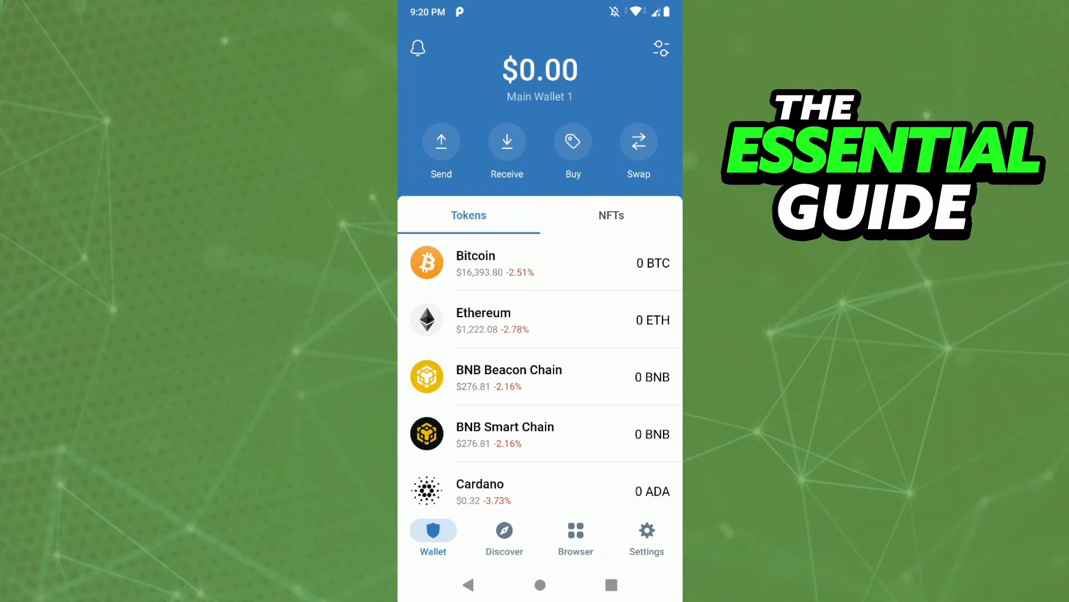
Step: Start a token swap from the wallet home screen
{"action": "left_click", "coordinate": [637, 144]}
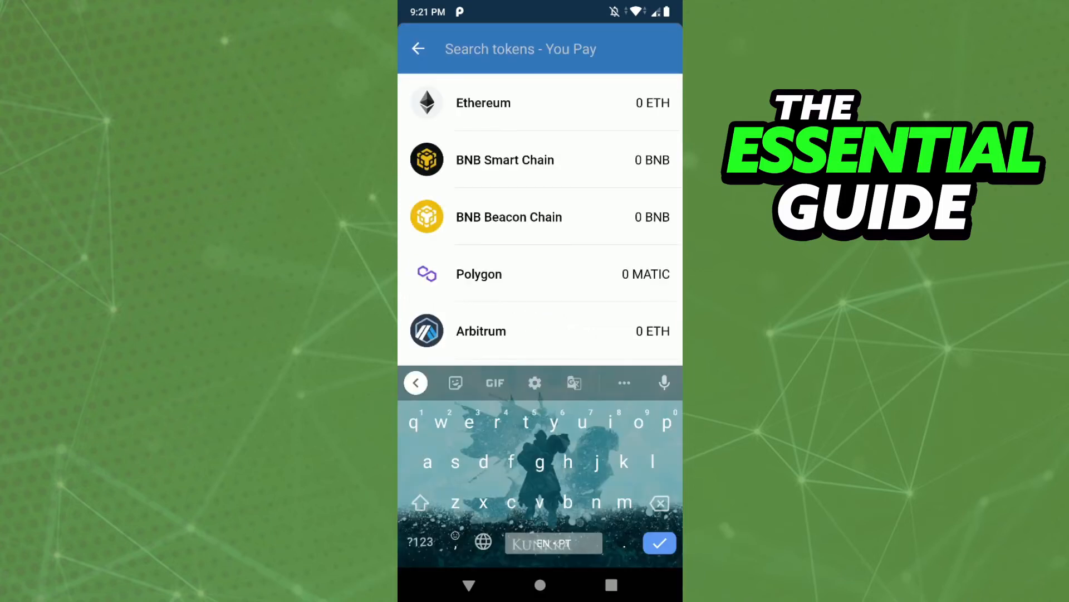
Step: Choose Polygon (MATIC) as the token to pay with
{"action": "left_click", "coordinate": [540, 274]}
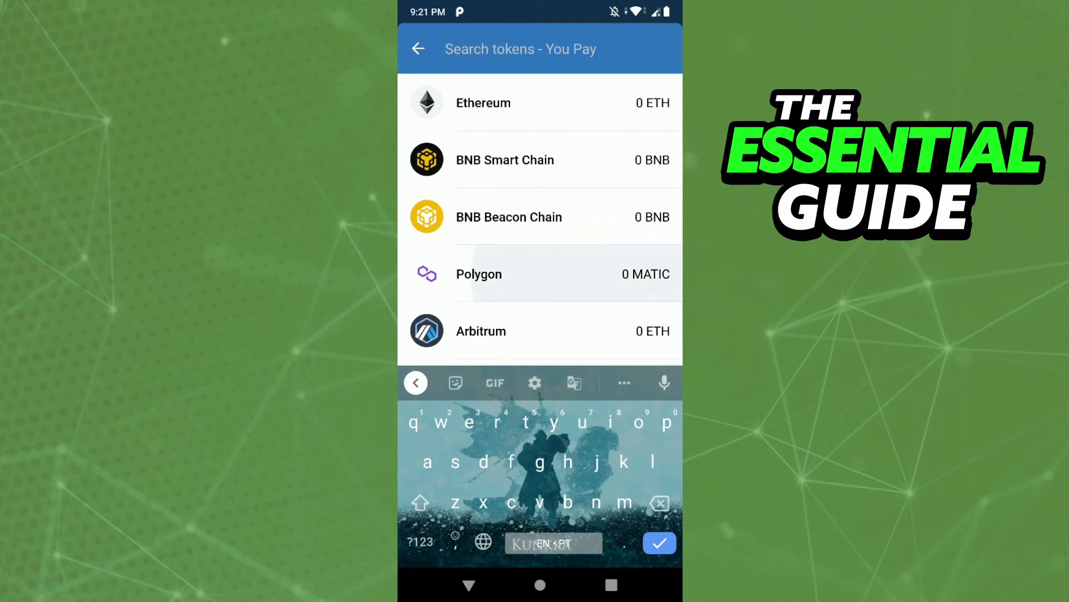